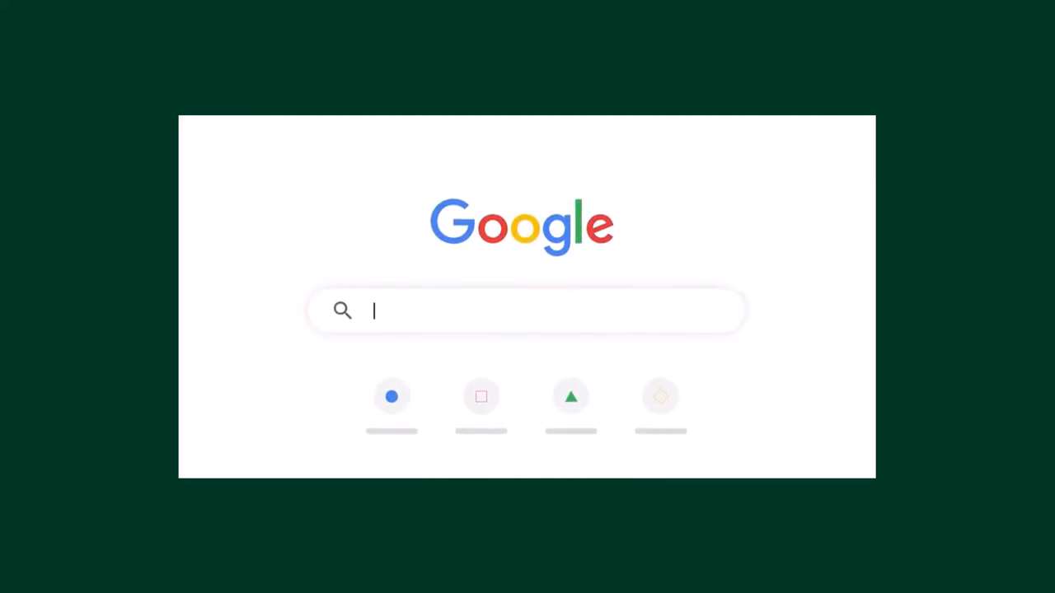
- Search Google for "mo's diner" to bring up the business profile
text(mo's diner)
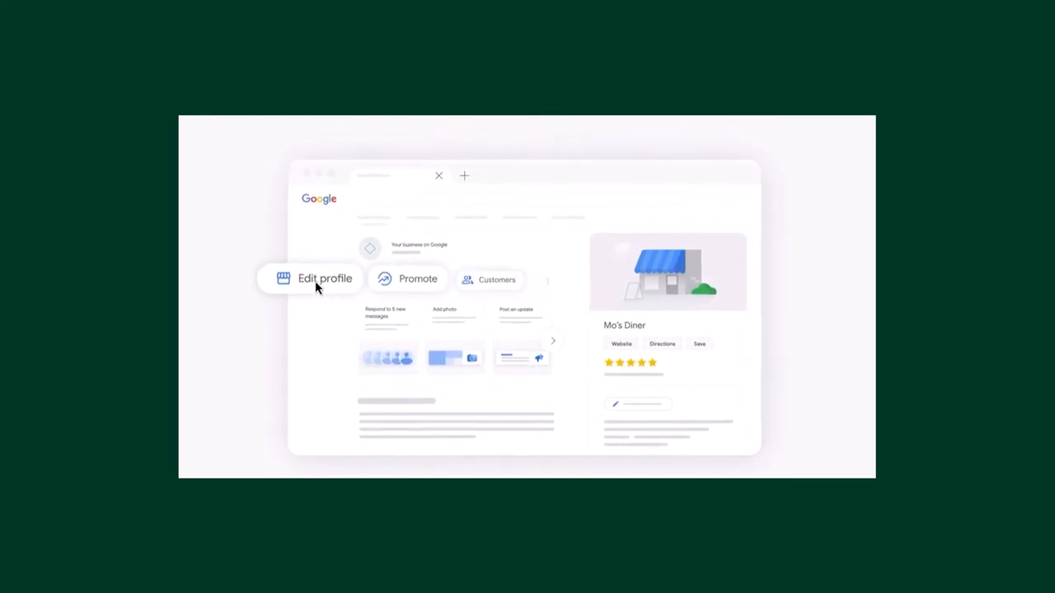
click(325, 277)
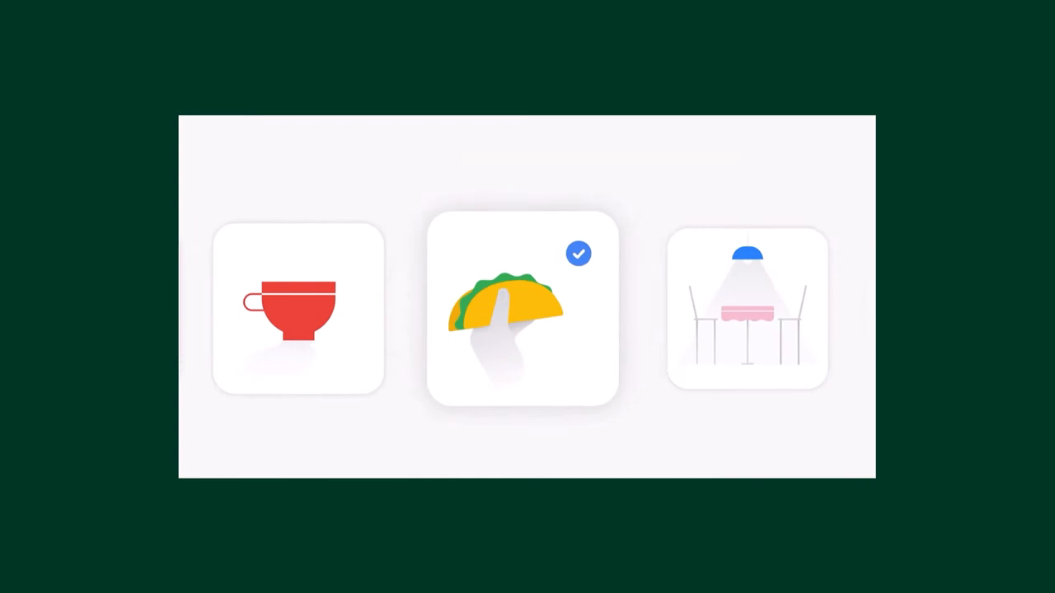
click(521, 310)
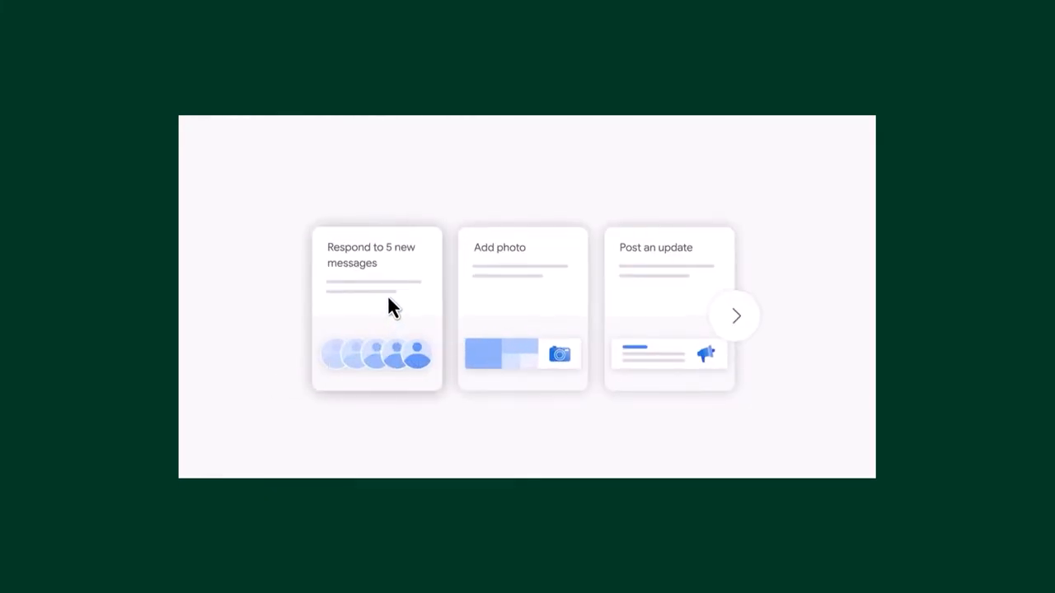
- Respond to the 5 new customer messages, then search Google for "my busin"
click(735, 317)
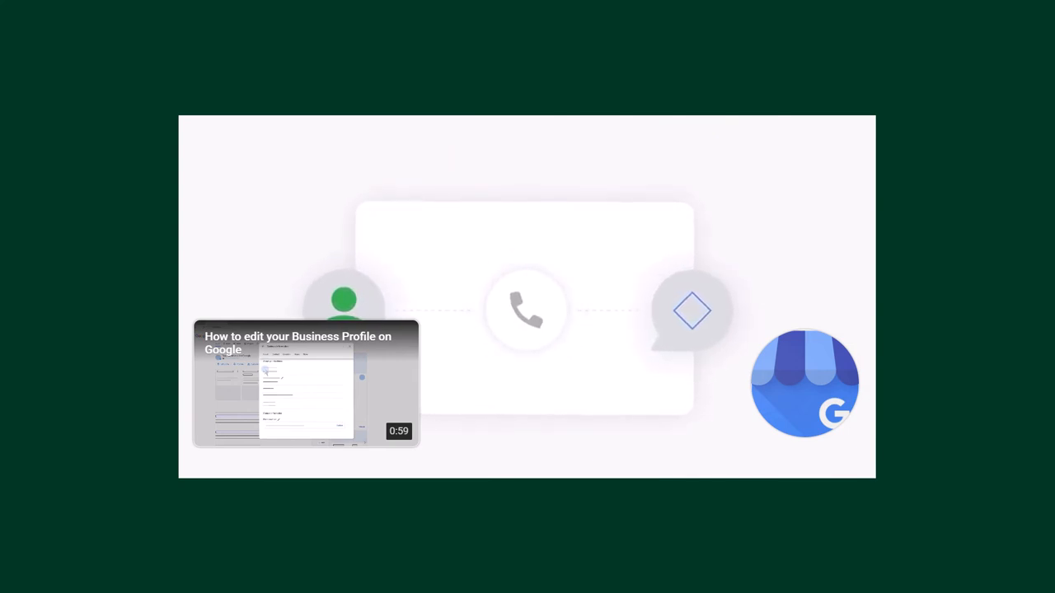
text(my busin)
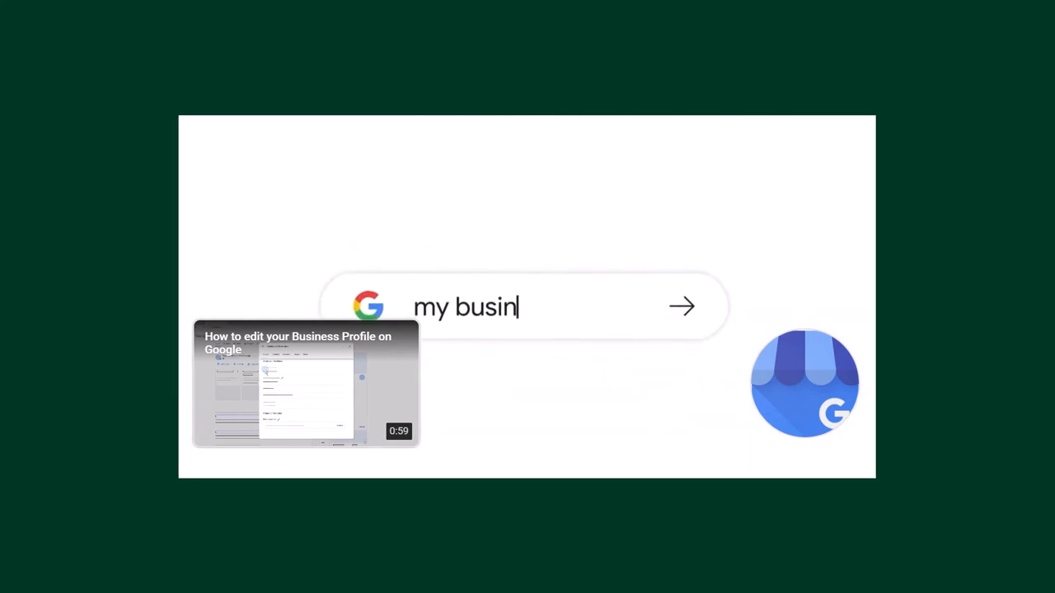